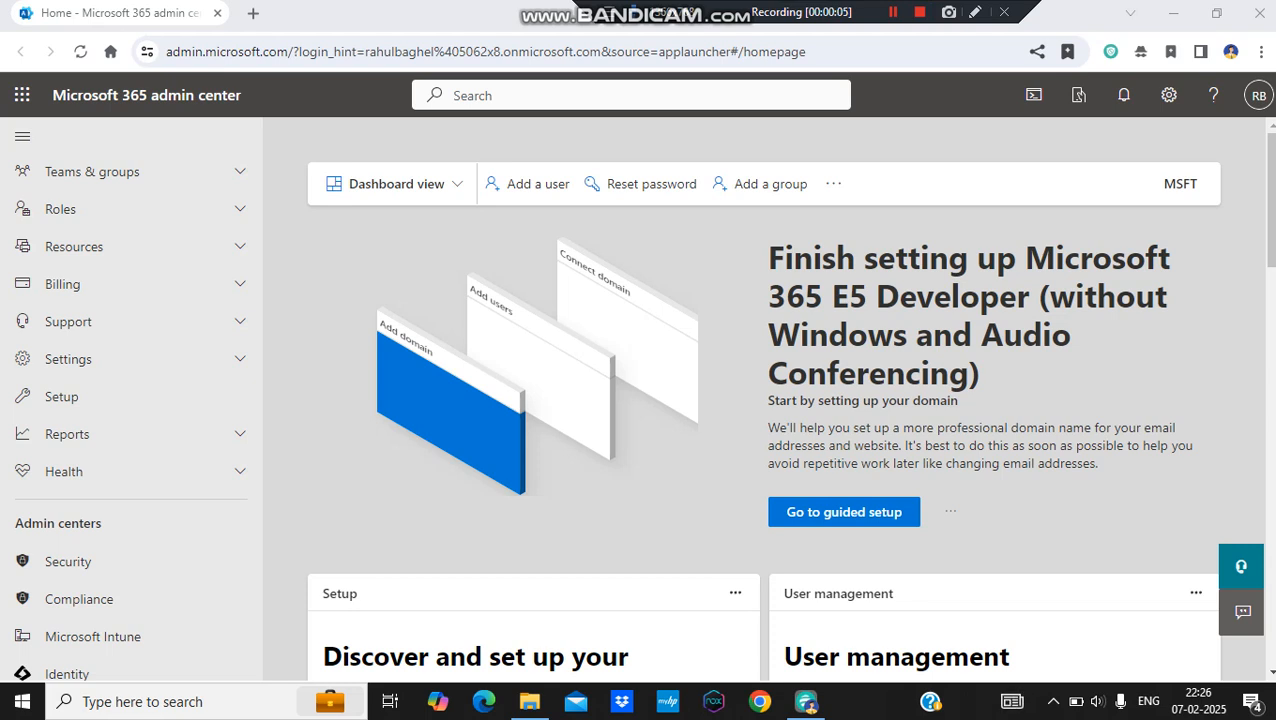
mouse_move(844, 12)
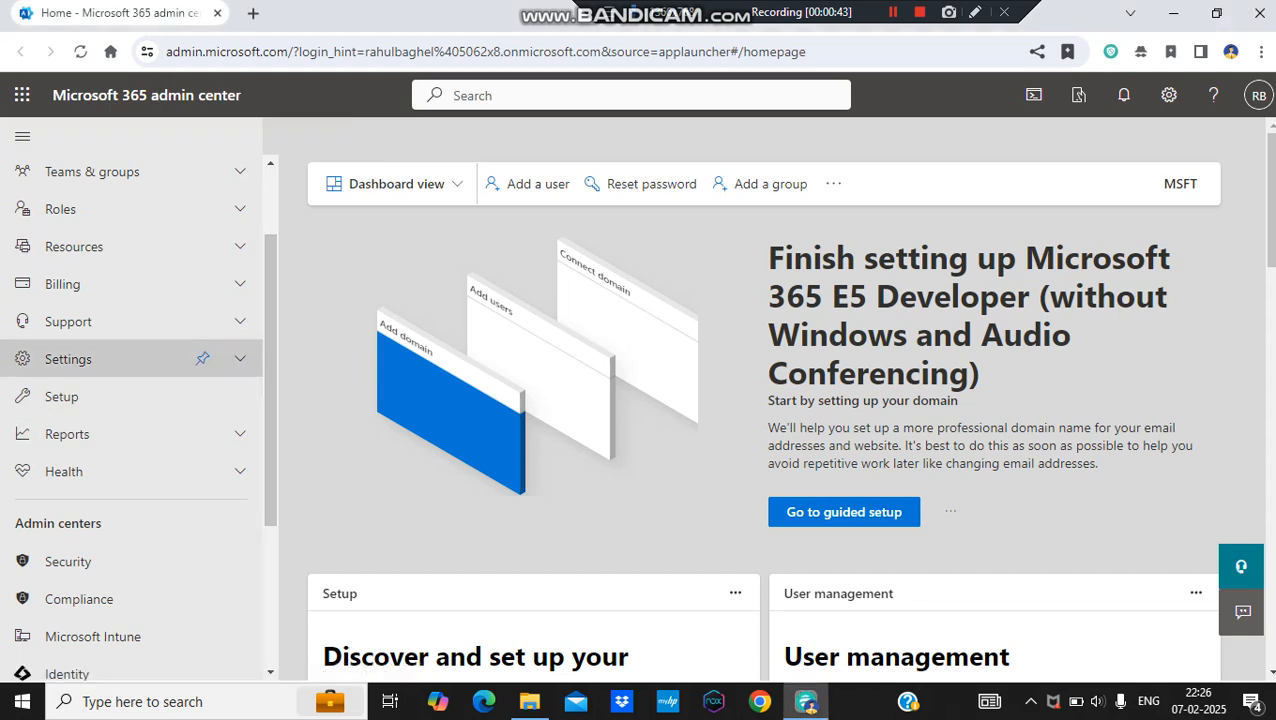
- Reach the Security & privacy tab of Org settings, scrolled to the Password expiration policy entry
left_click(68, 360)
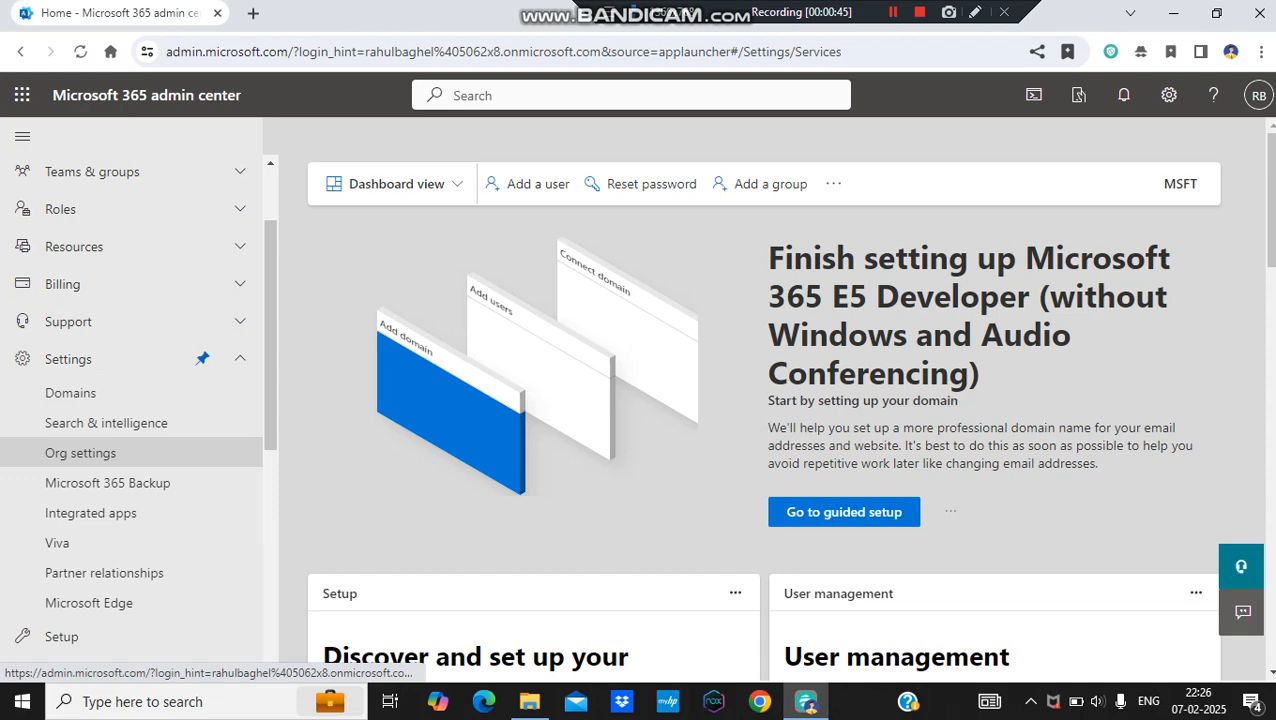
left_click(80, 452)
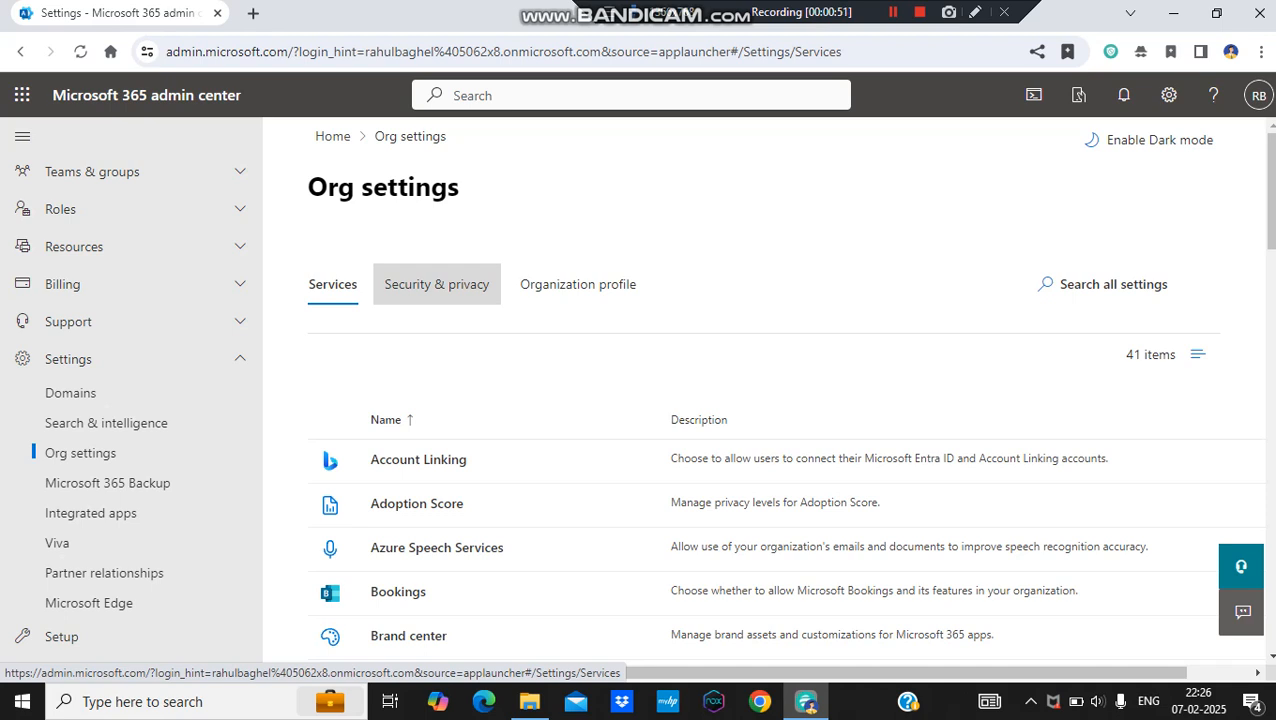
left_click(436, 284)
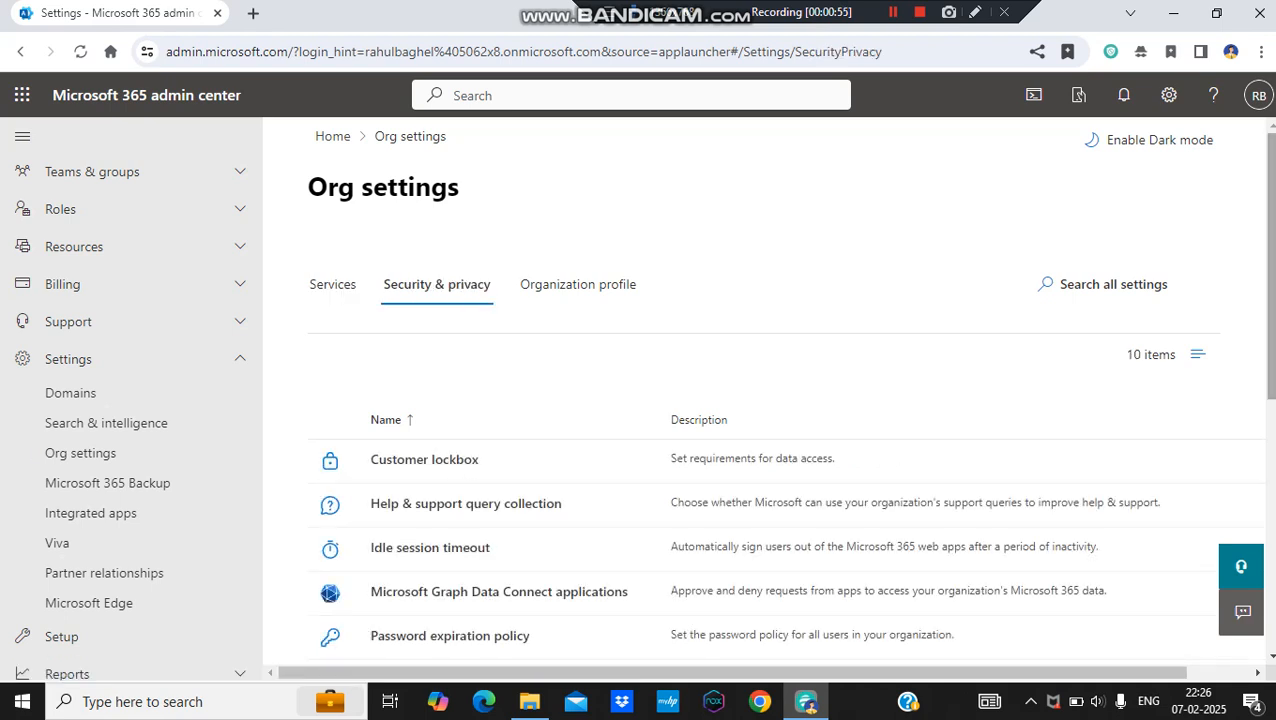
scroll("down", 3)
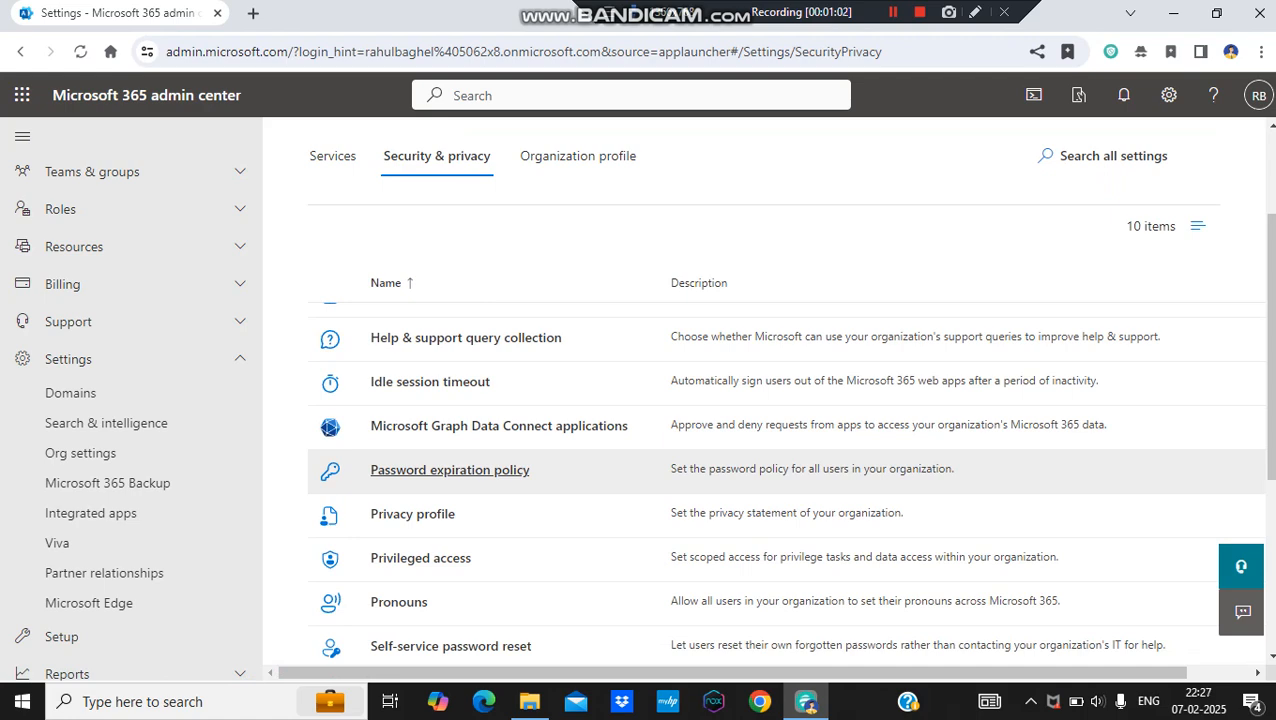
- In the Password expiration policy panel, uncheck 'Set passwords to never expire (recommended)'
left_click(448, 468)
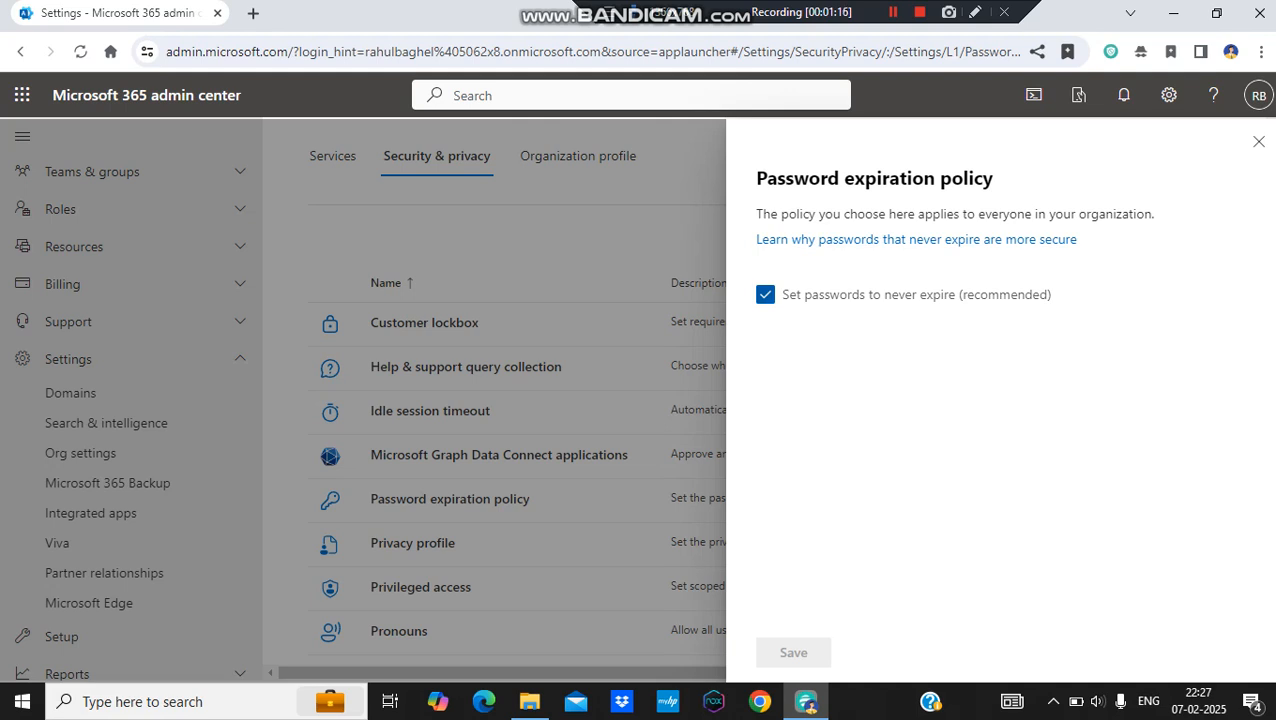
left_click(766, 294)
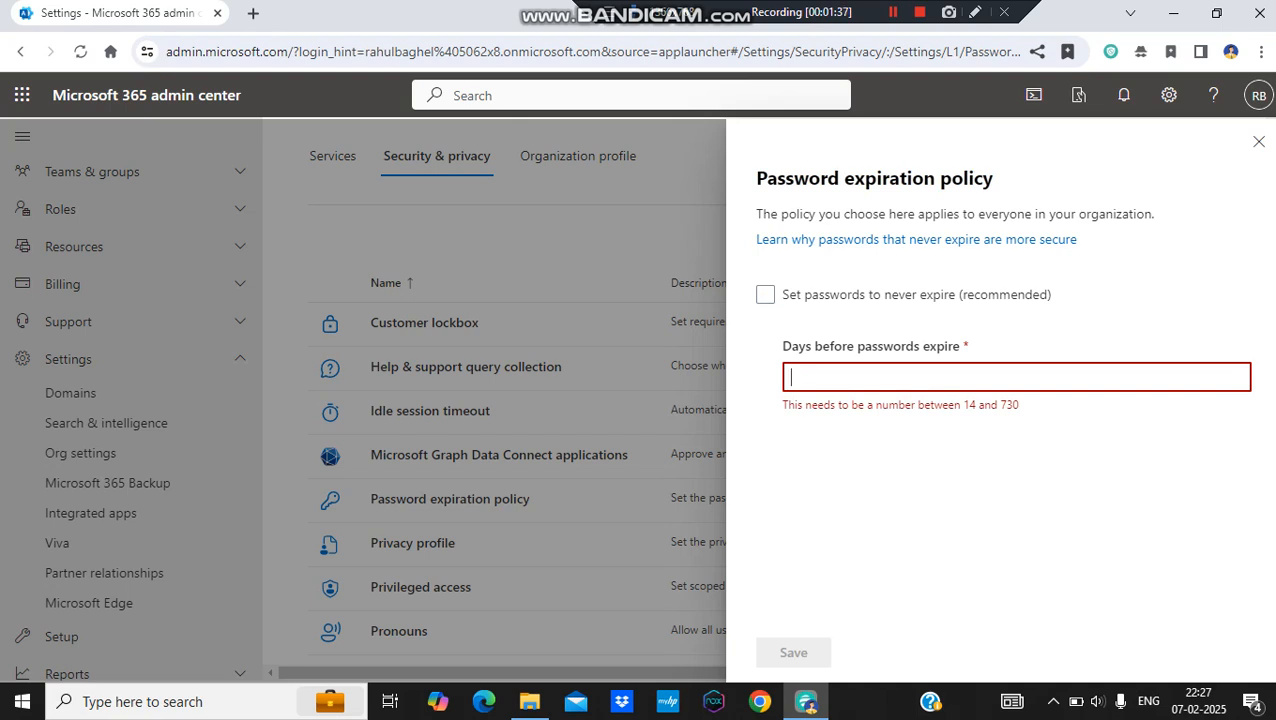
- Enter 30 in the 'Days before passwords expire' field
type("30")
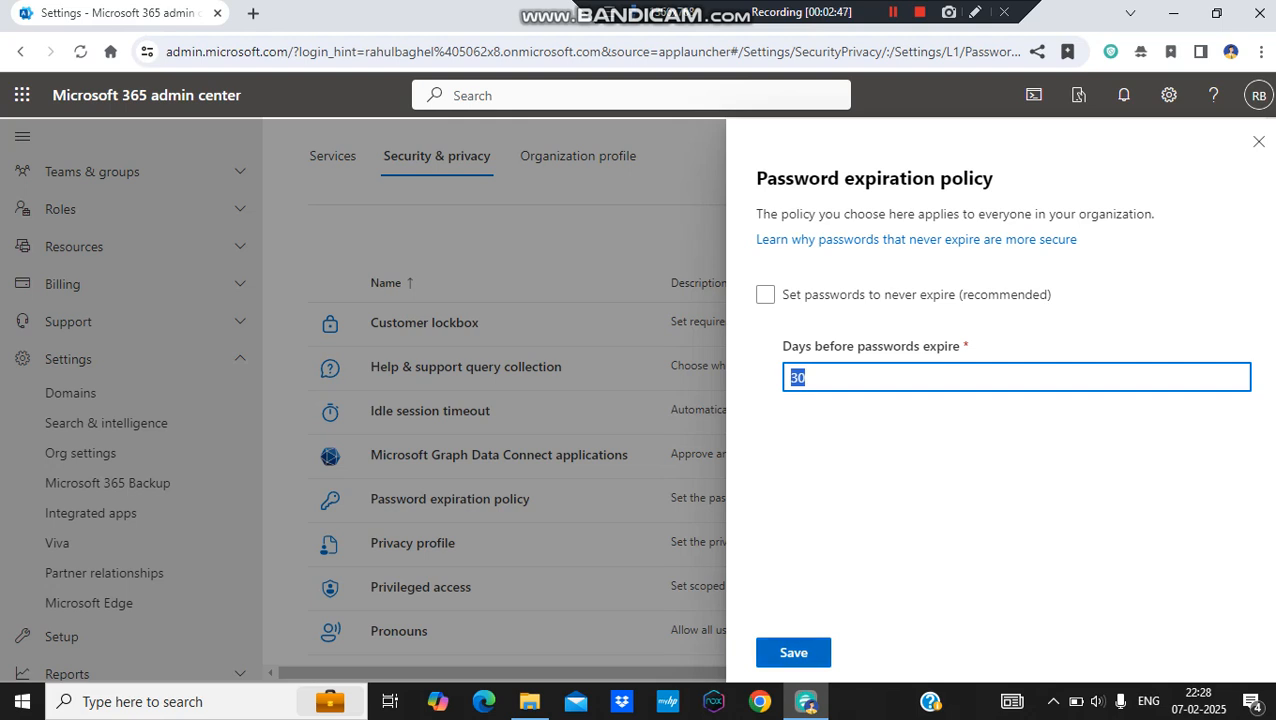
- Save the policy so passwords expire after 30 days
left_click(792, 652)
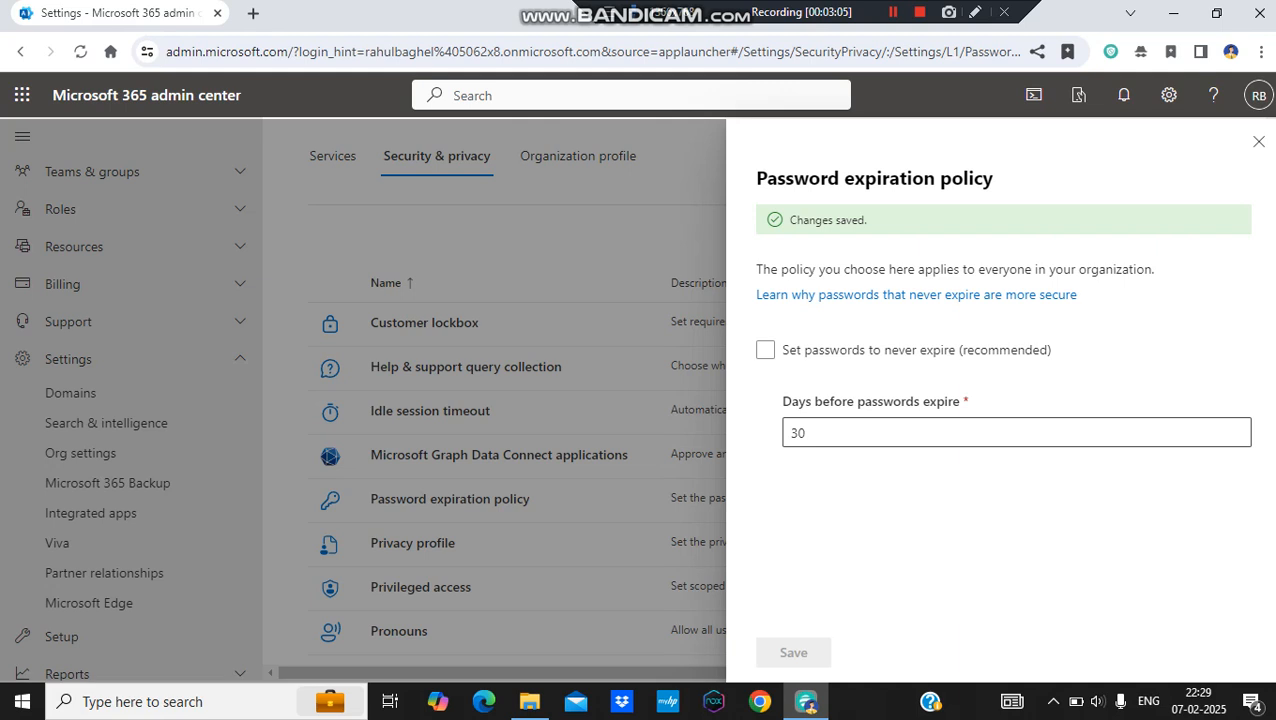
left_click(764, 348)
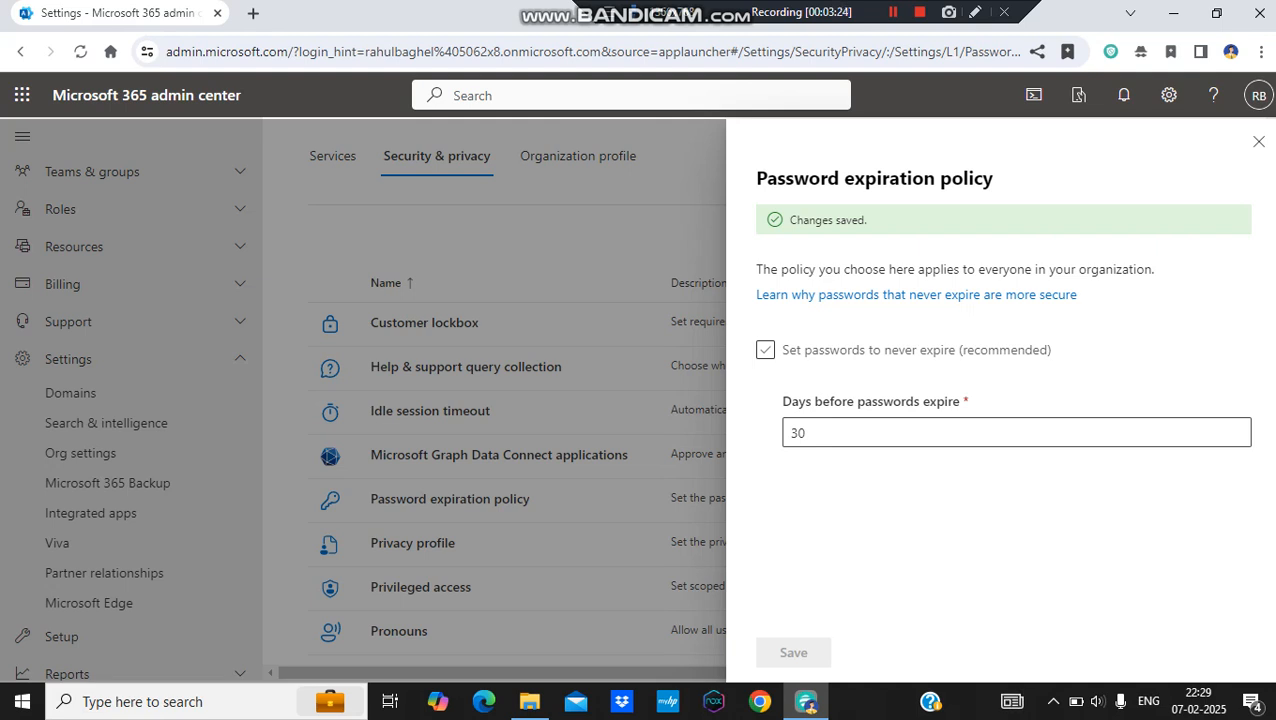
left_click(764, 348)
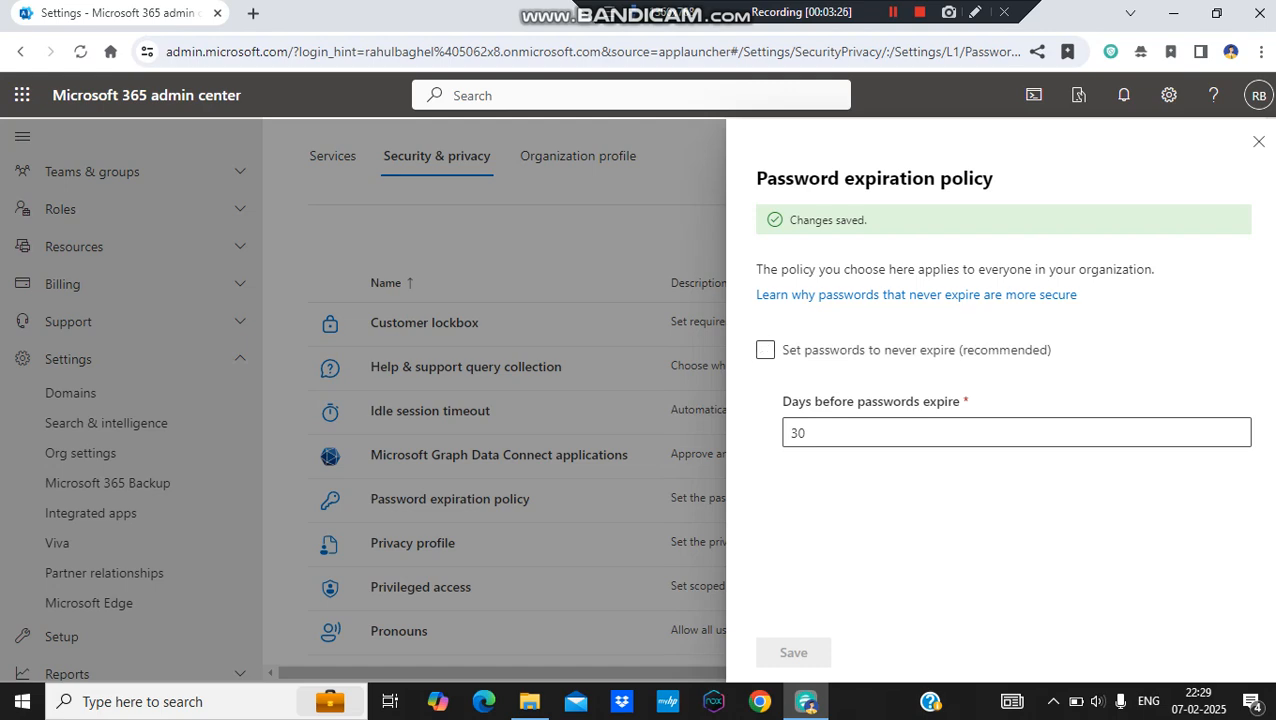